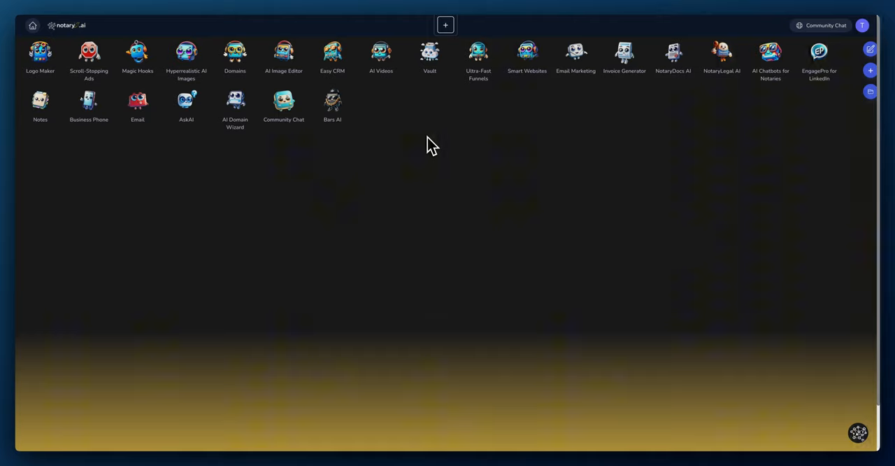
Launch the Bars AI app from the Notary.ai dashboard.
{"action": "left_click", "coordinate": [332, 102]}
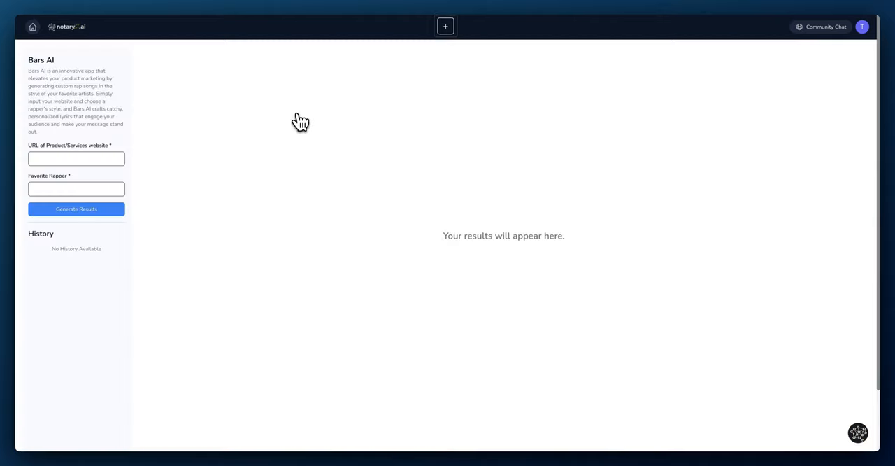
Fill the website URL field with the saved thenotarycommission.com suggestion.
{"action": "left_click", "coordinate": [77, 159]}
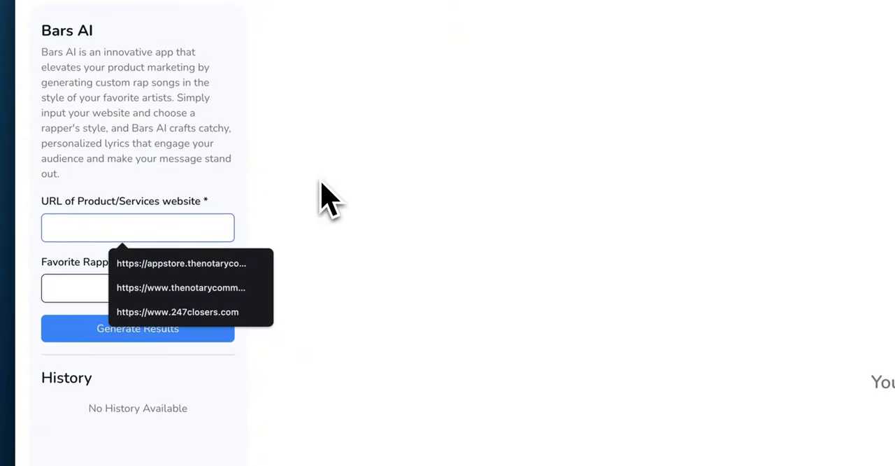
{"action": "left_click", "coordinate": [180, 288]}
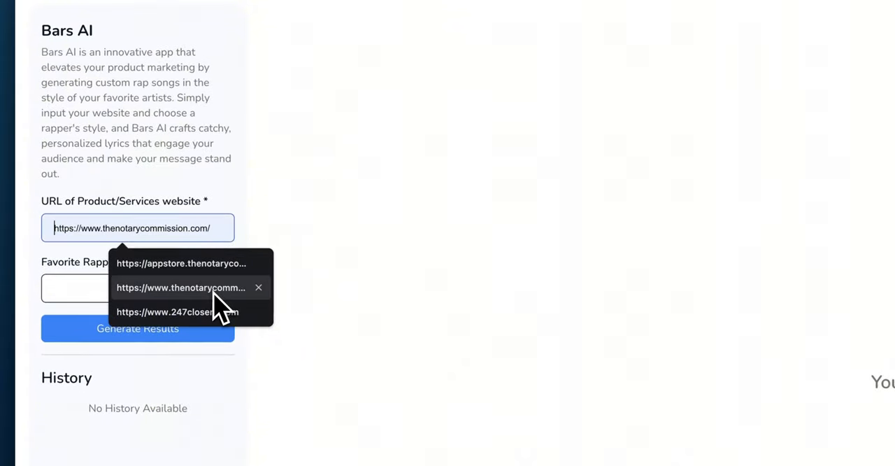
{"action": "left_click", "coordinate": [180, 288]}
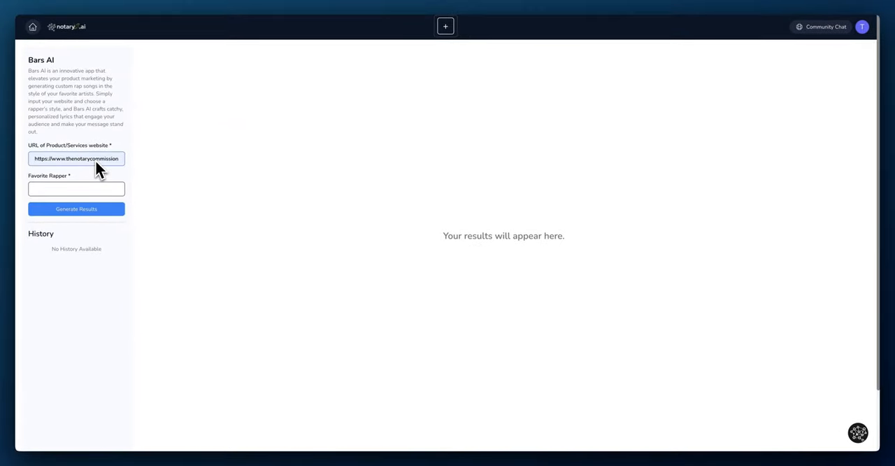
Enter Jadakiss as favorite rapper and generate the rap lyrics.
{"action": "left_click", "coordinate": [76, 189]}
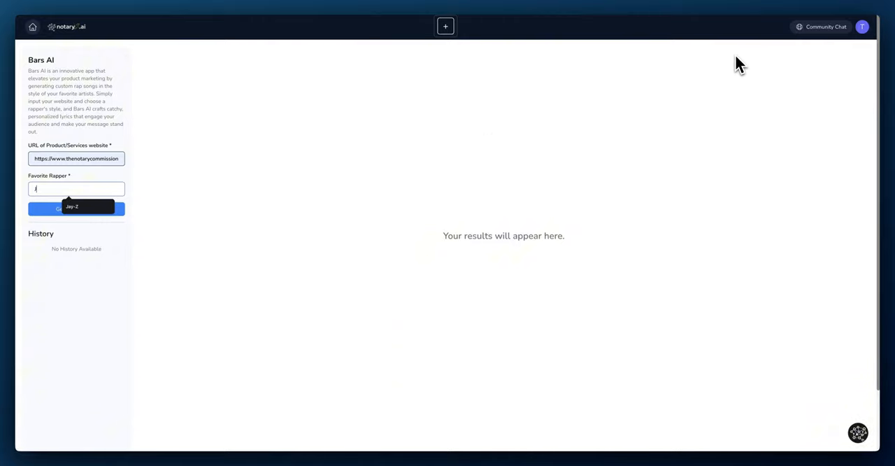
{"action": "type", "text": "Jadakiss"}
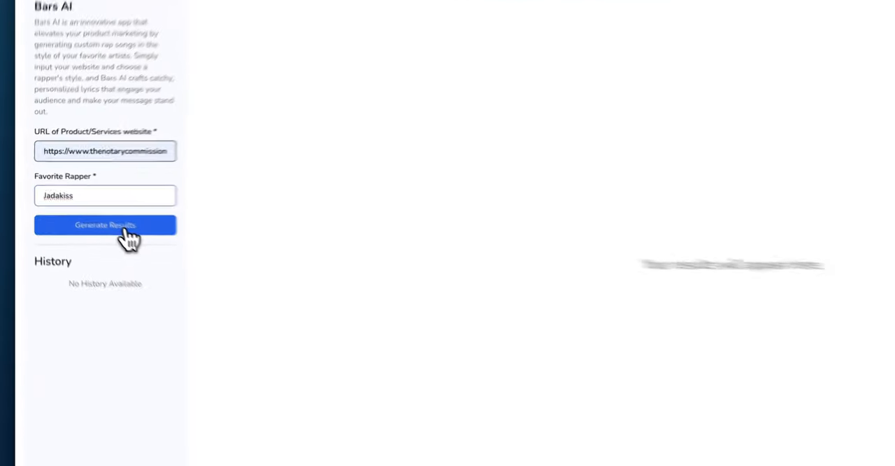
{"action": "left_click", "coordinate": [105, 224]}
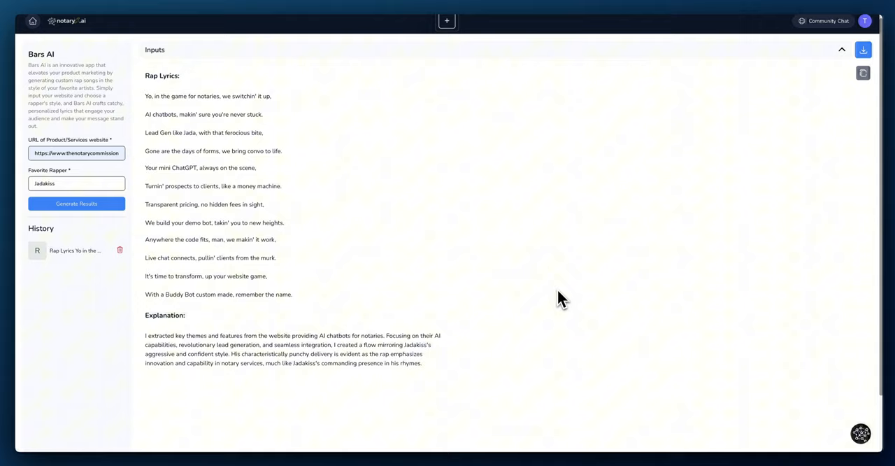